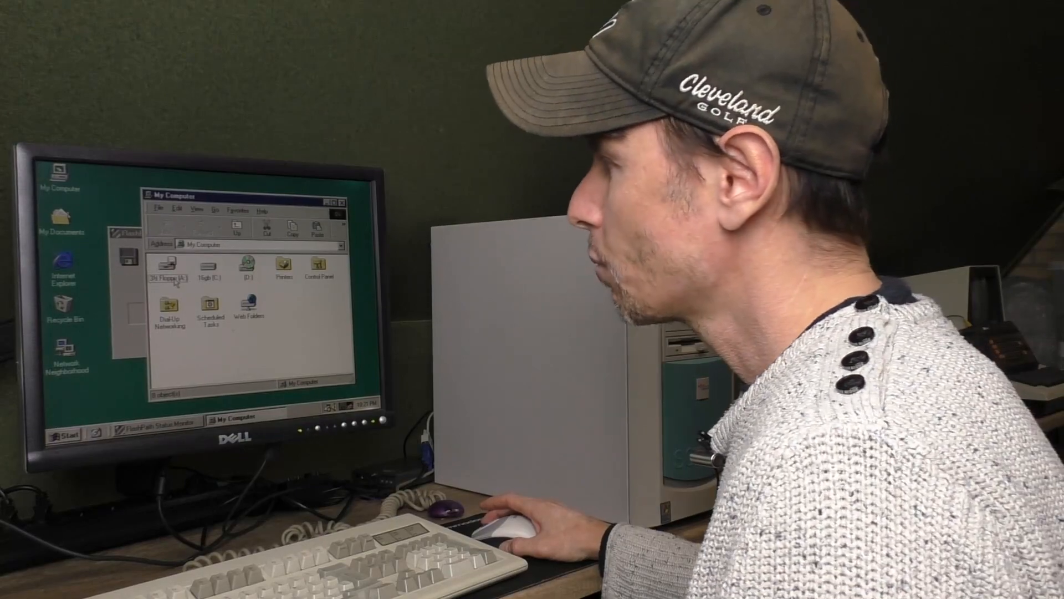
Show the 3½ Floppy (A:) drive's shortcut menu with Copy Disk, Format and Properties.
right_click(167, 265)
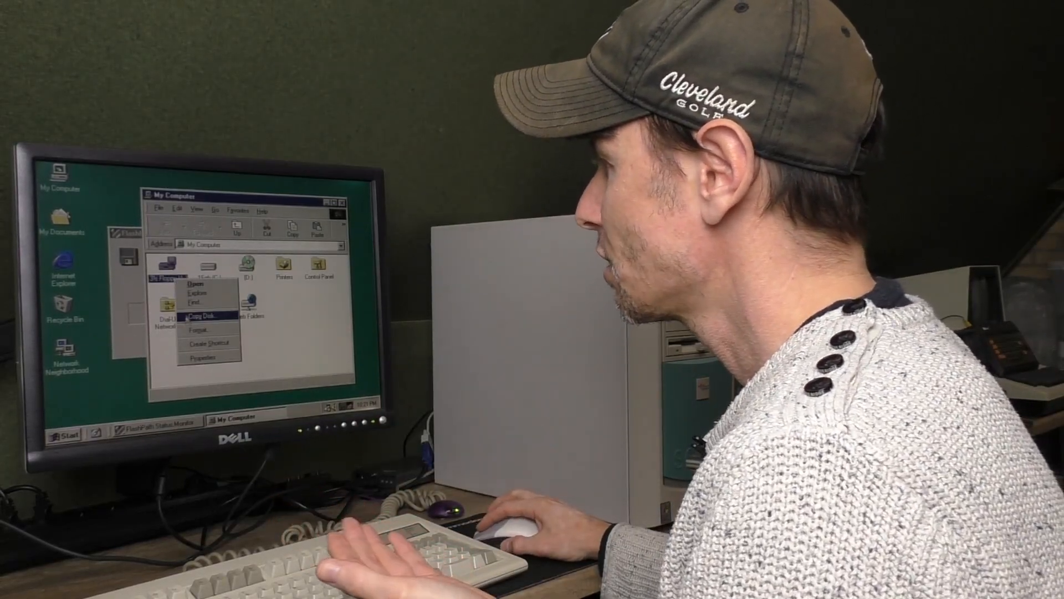